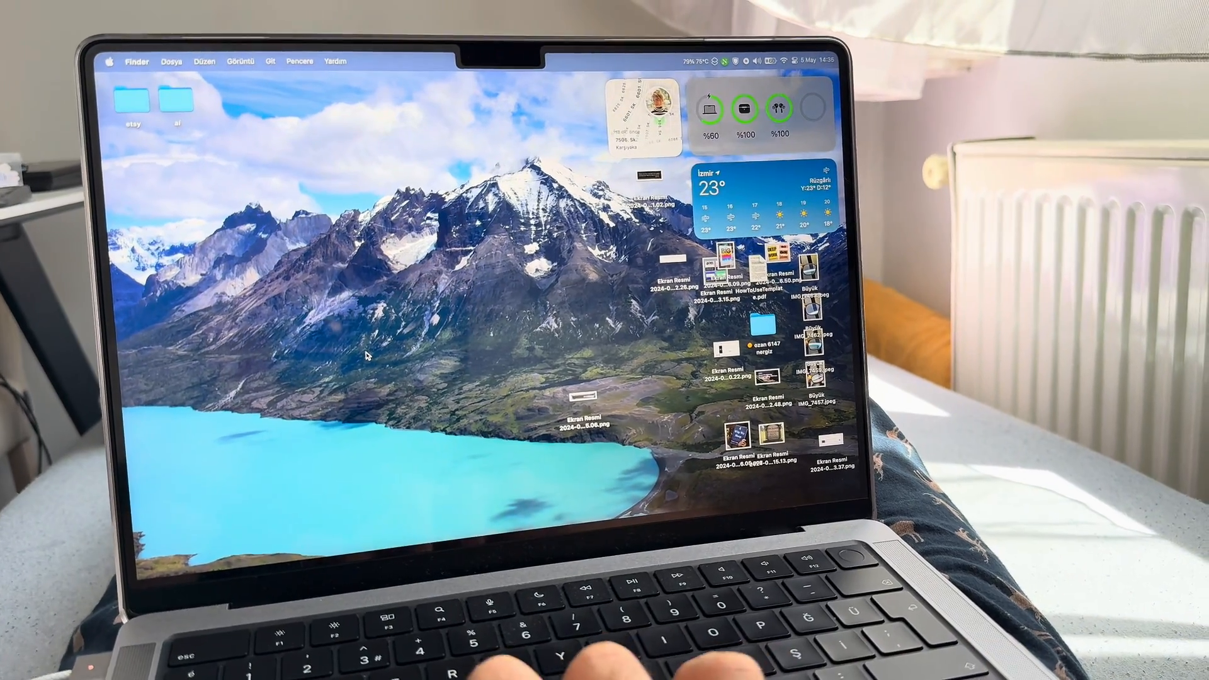
# Launch Terminal via Spotlight and run csrutil status, confirming SIP reports disabled
pyautogui.write('terminal.app')
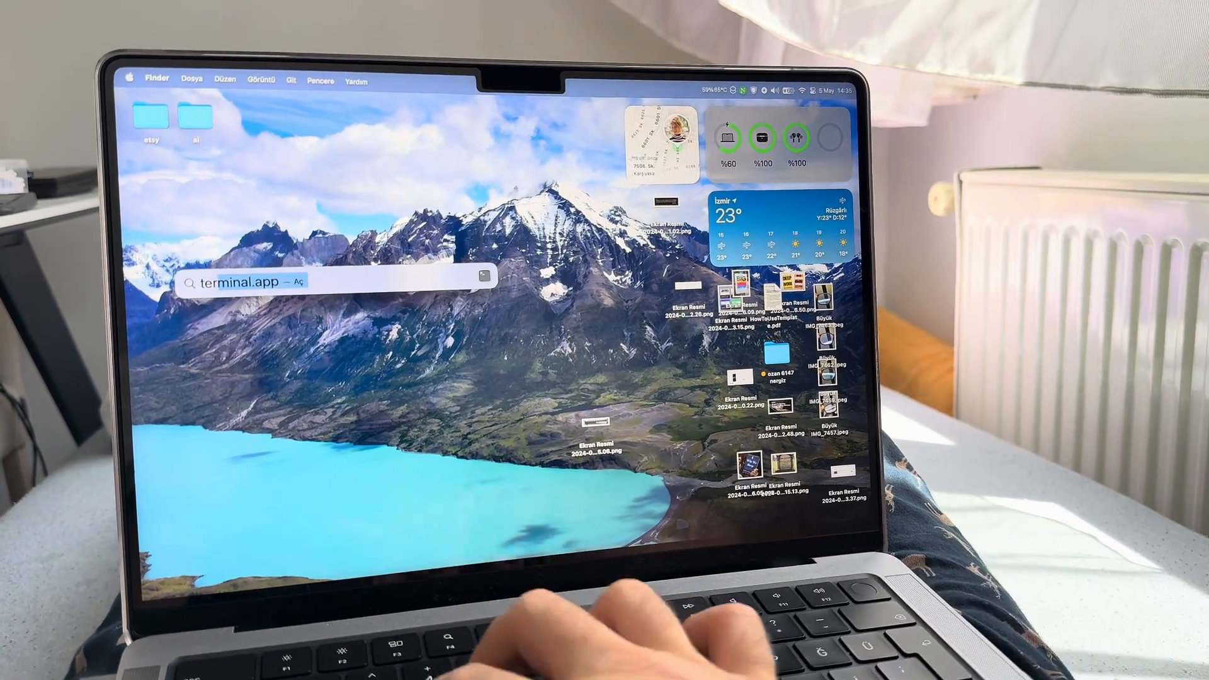
pyautogui.press('Return')
pyautogui.write('csrutil st')
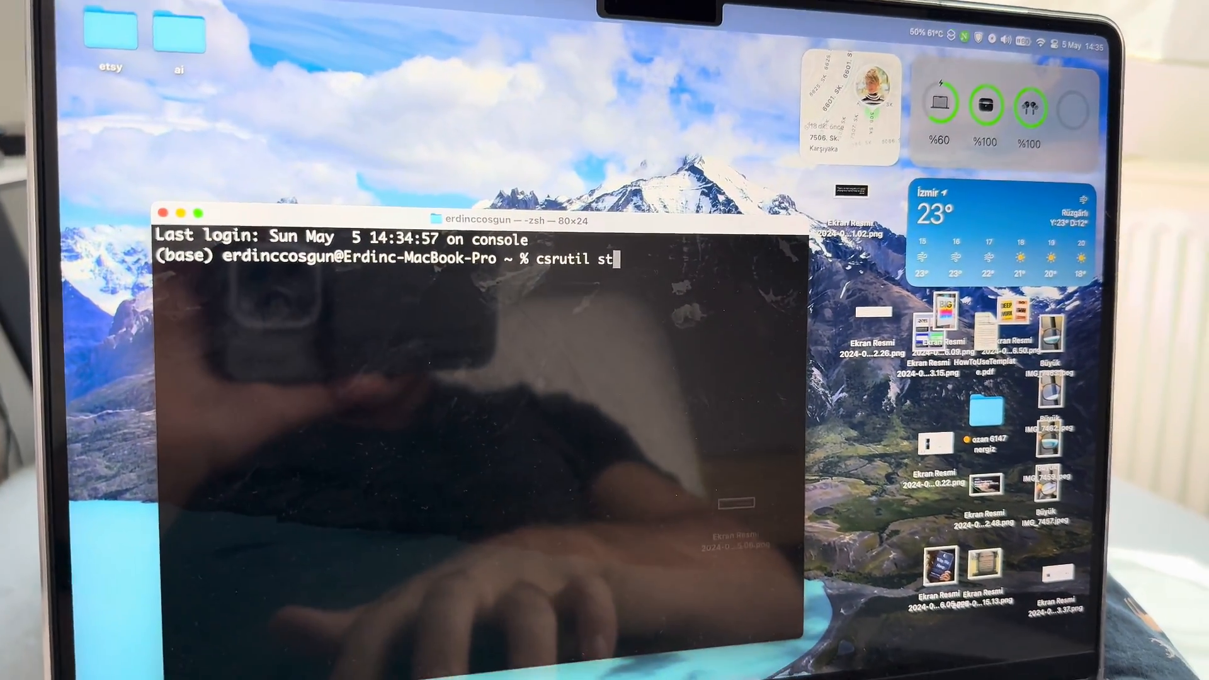
pyautogui.write('atus')
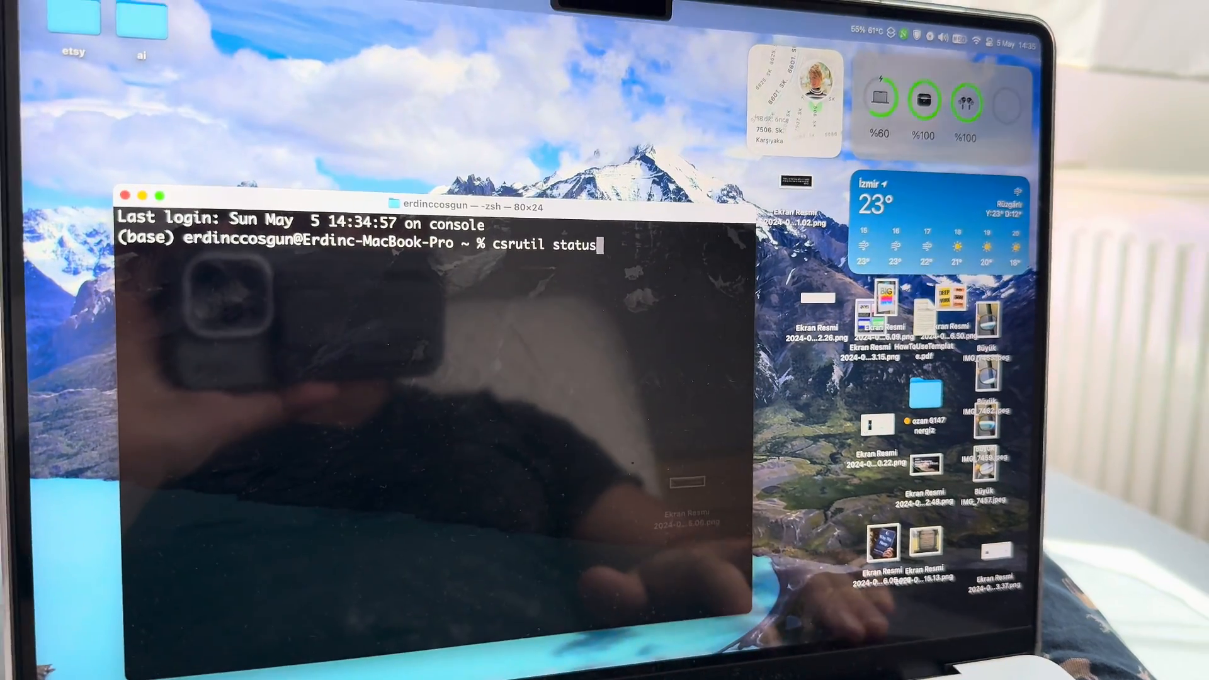
pyautogui.press('Return')
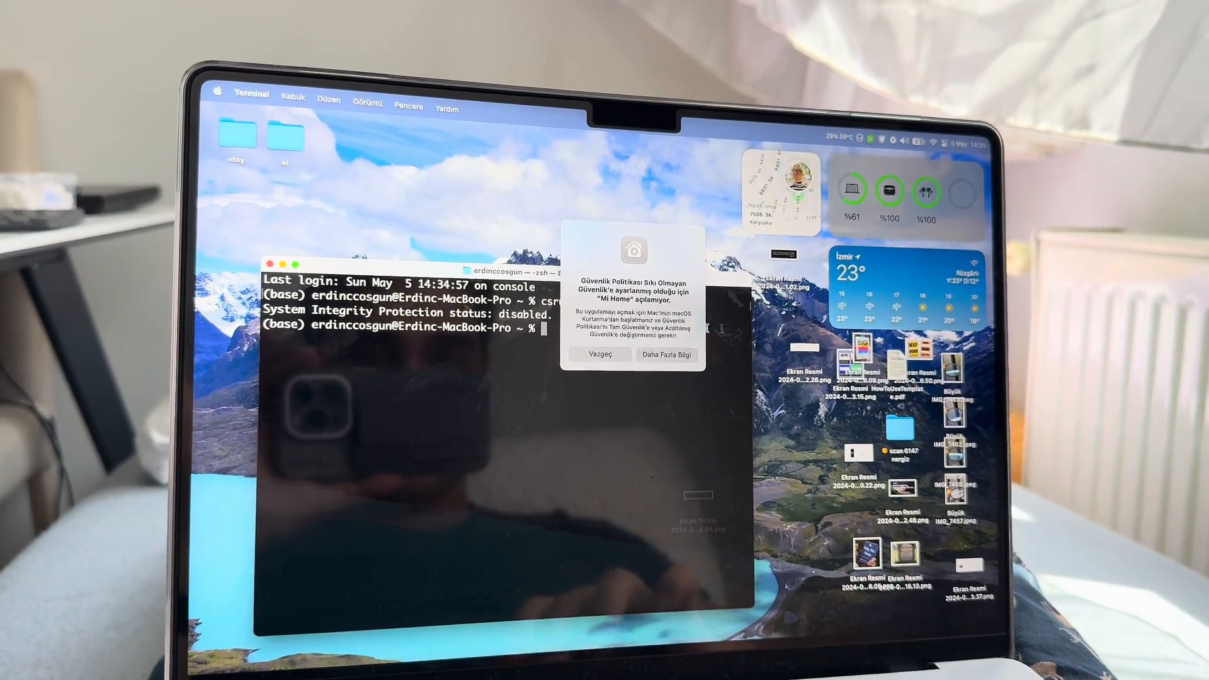
# Dismiss the Mi Home security warning with Vazgeç
pyautogui.click(599, 355)
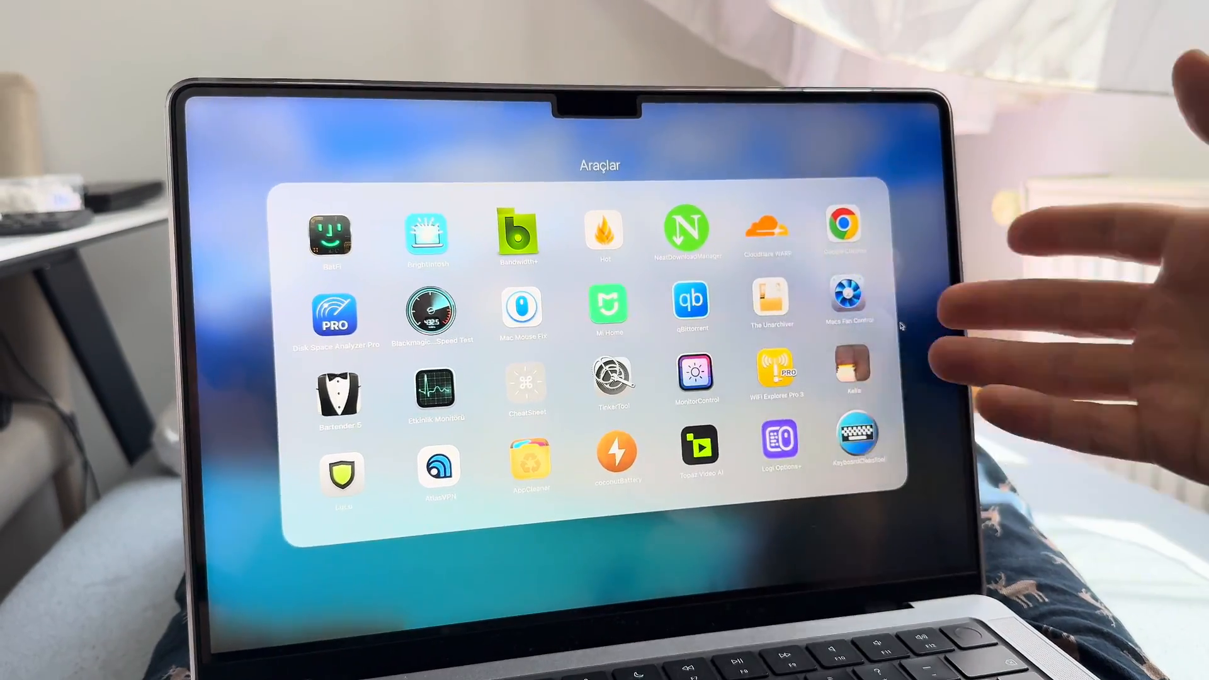
pyautogui.moveTo(926, 297)
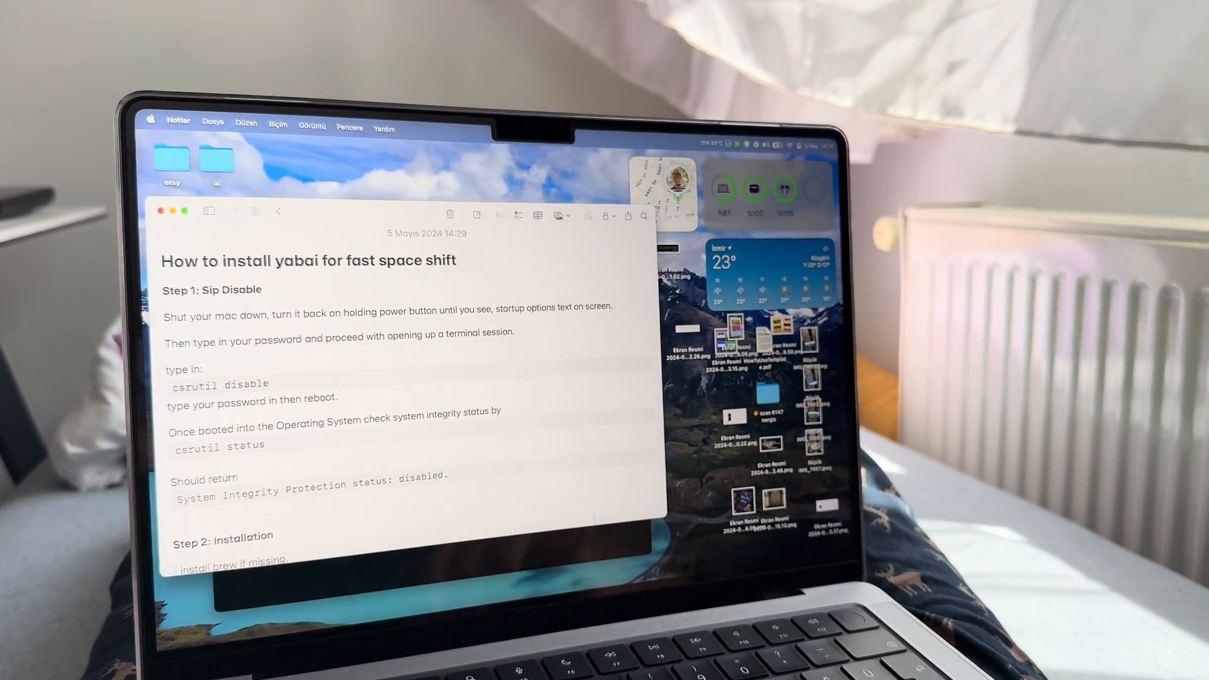
pyautogui.scroll(-3)
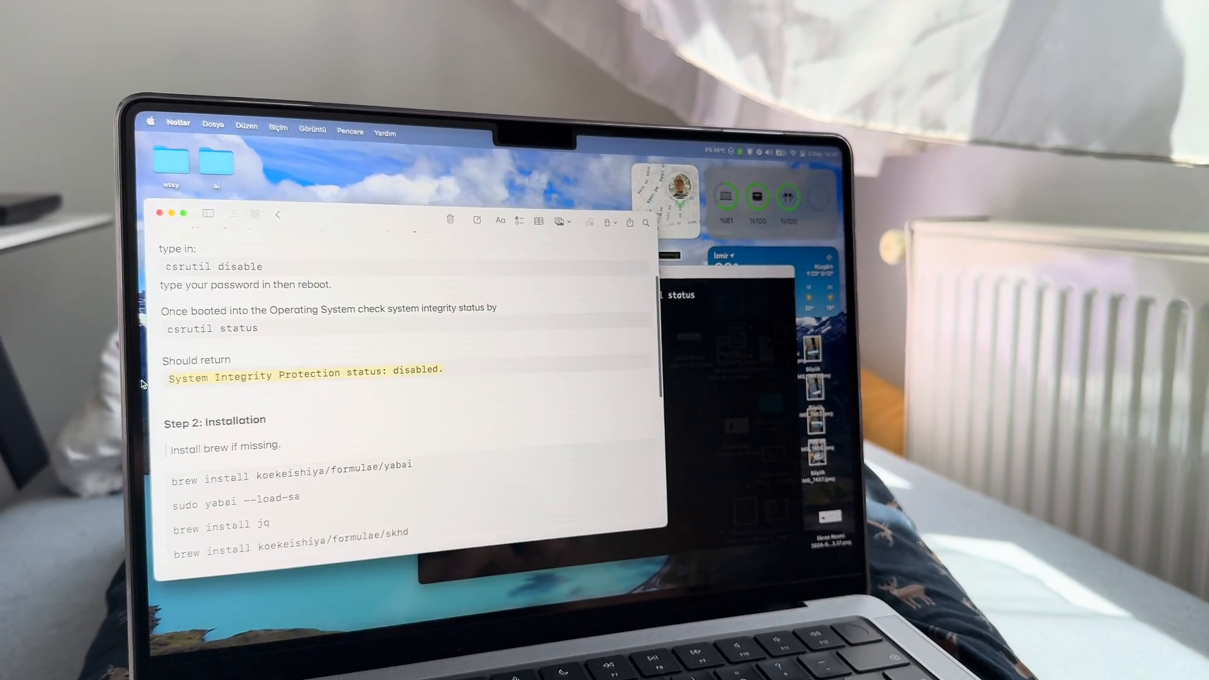
pyautogui.scroll(-3)
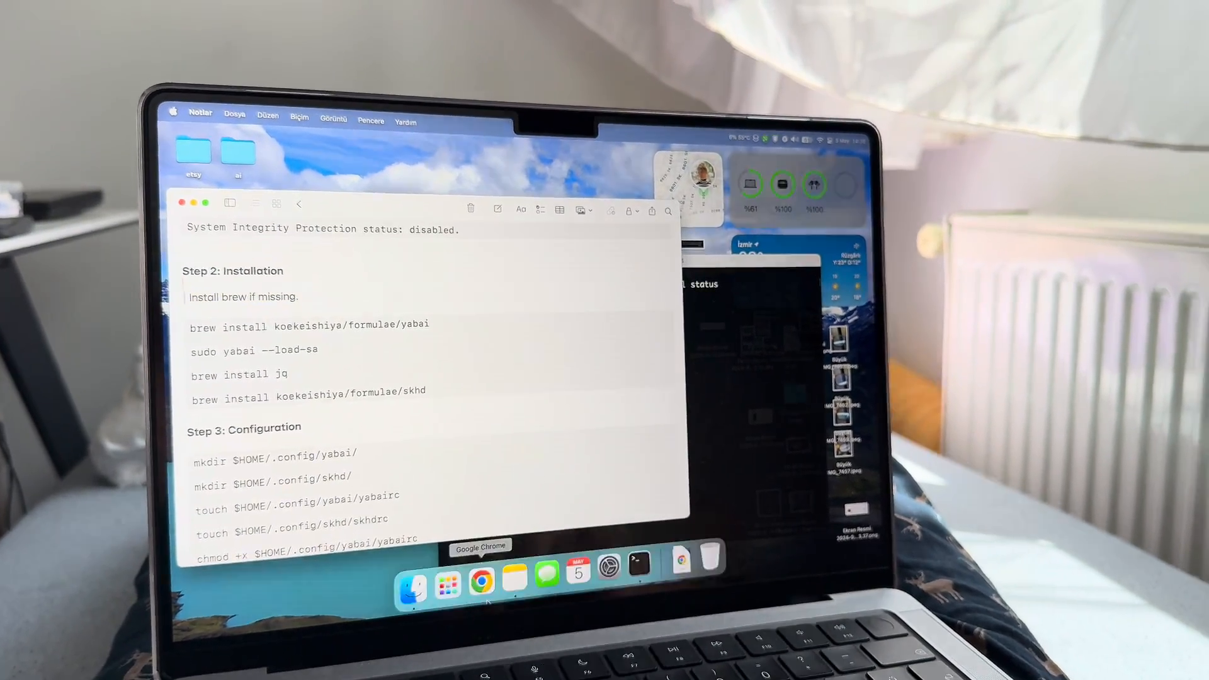
# Search Google for brew in Chrome and go to the Homebrew website result
pyautogui.click(482, 582)
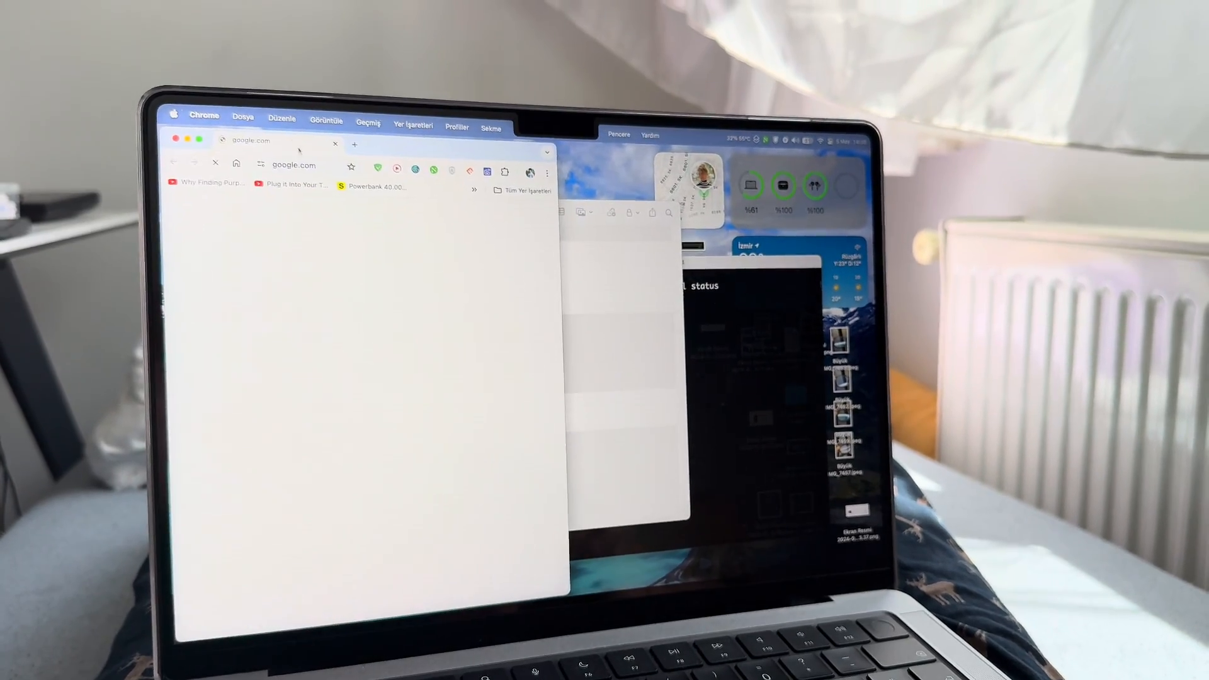
pyautogui.write('brew')
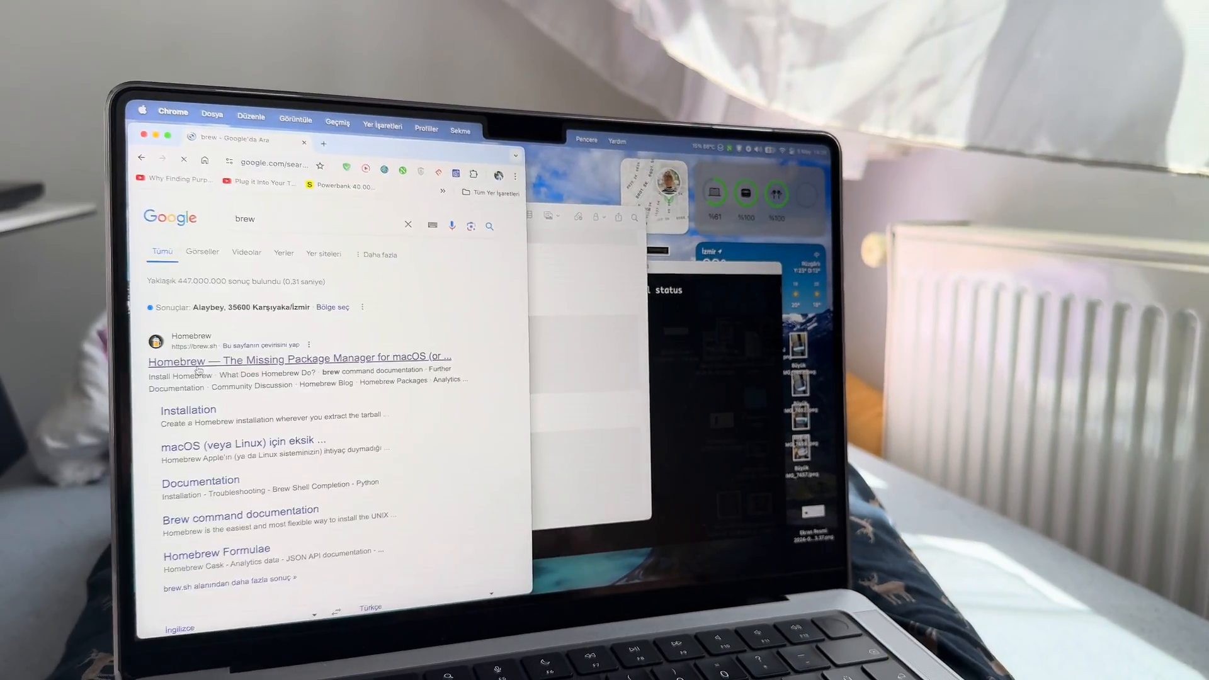
pyautogui.click(294, 358)
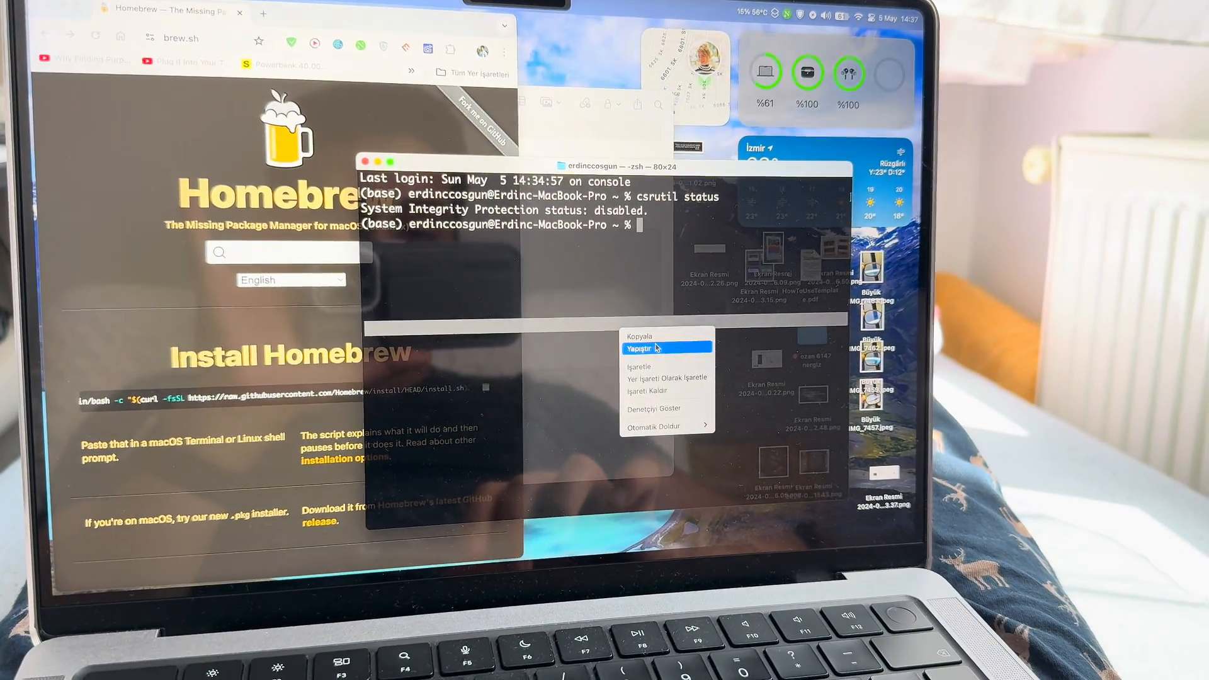
# Paste the copied Homebrew install command into Terminal
pyautogui.click(650, 348)
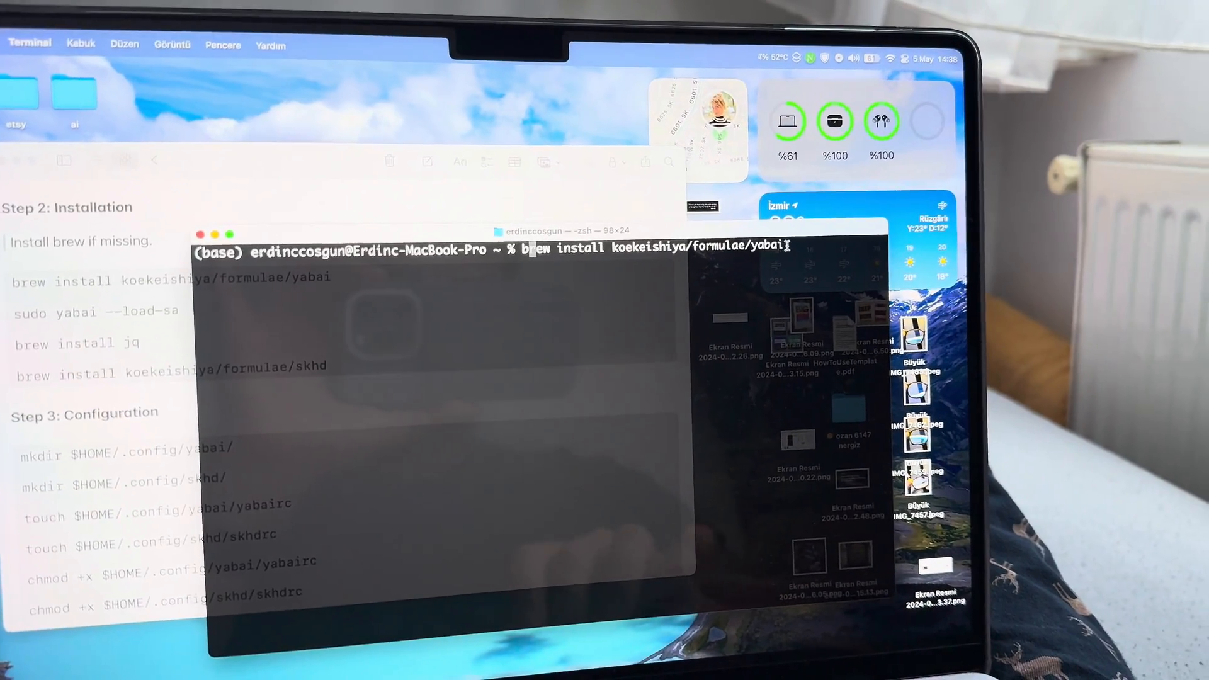
# Run the brew installs for yabai and skhd and load the yabai scripting addition
pyautogui.press('Return')
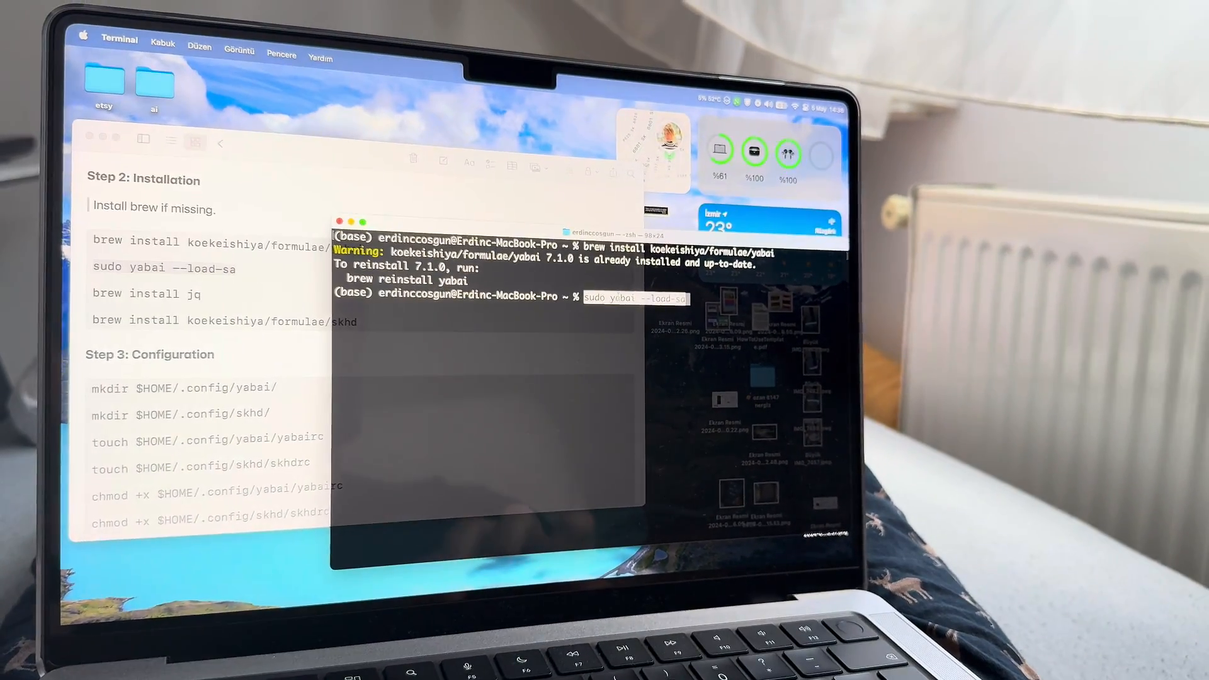
pyautogui.press('Return')
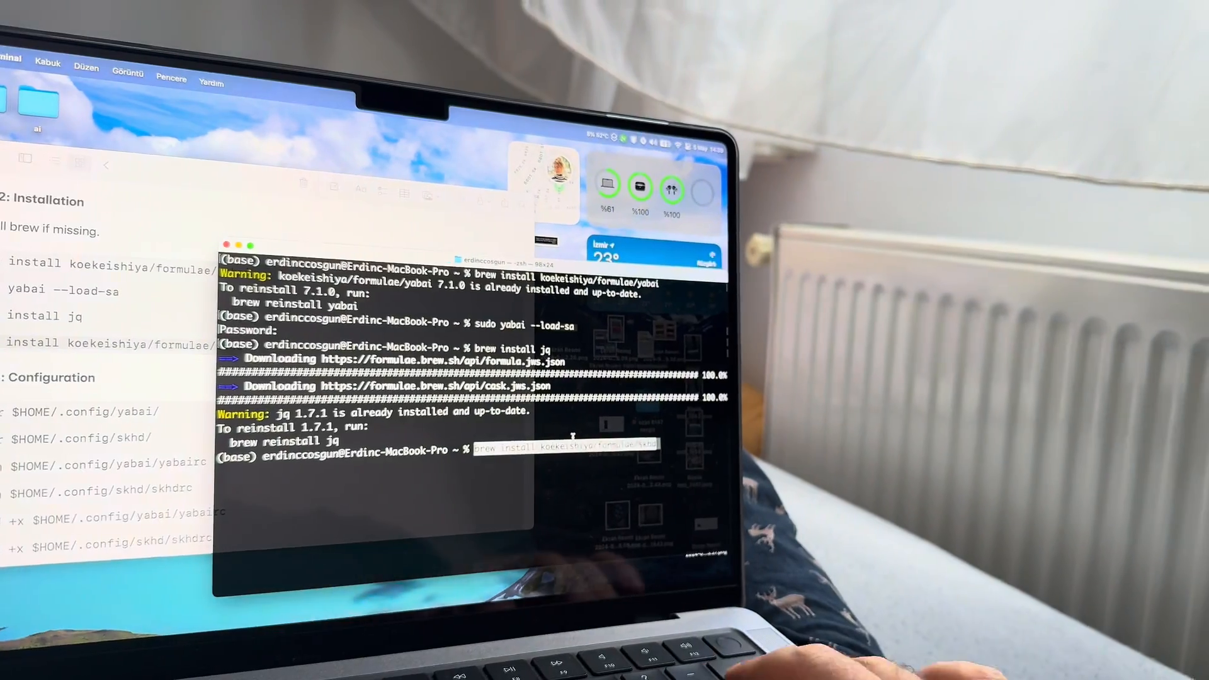
pyautogui.press('Return')
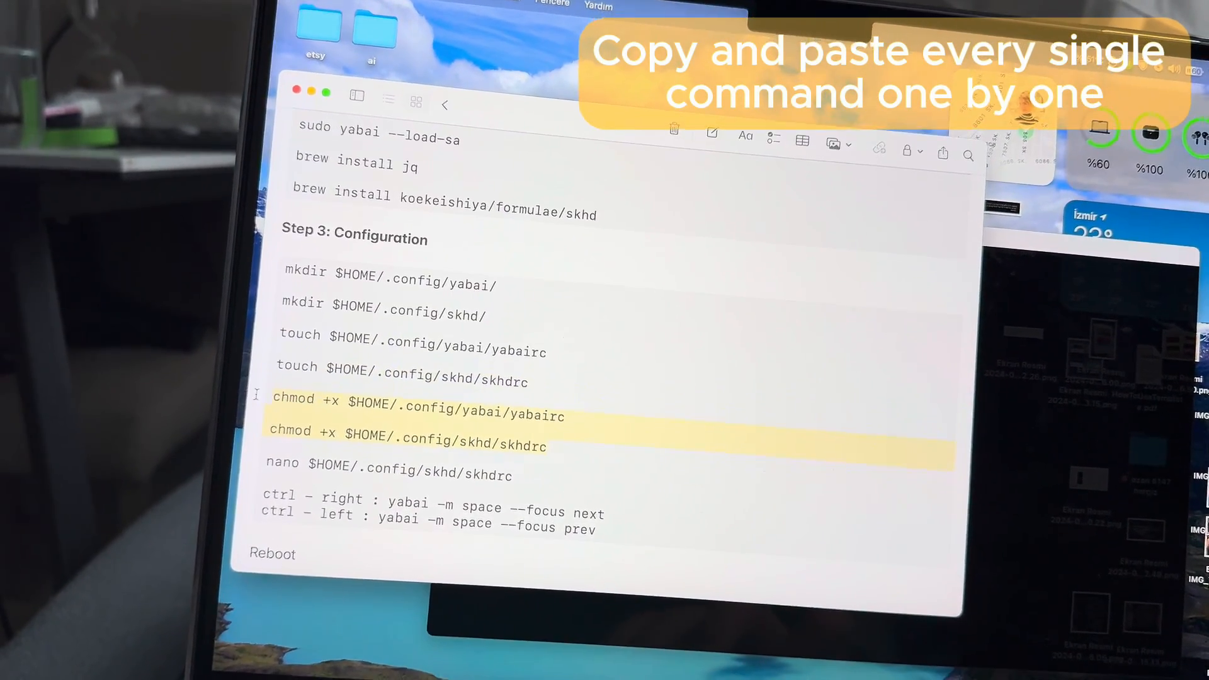
# Paste the config setup commands and save skhdrc with the ctrl-left/right space shortcuts in nano
pyautogui.rightClick(378, 342)
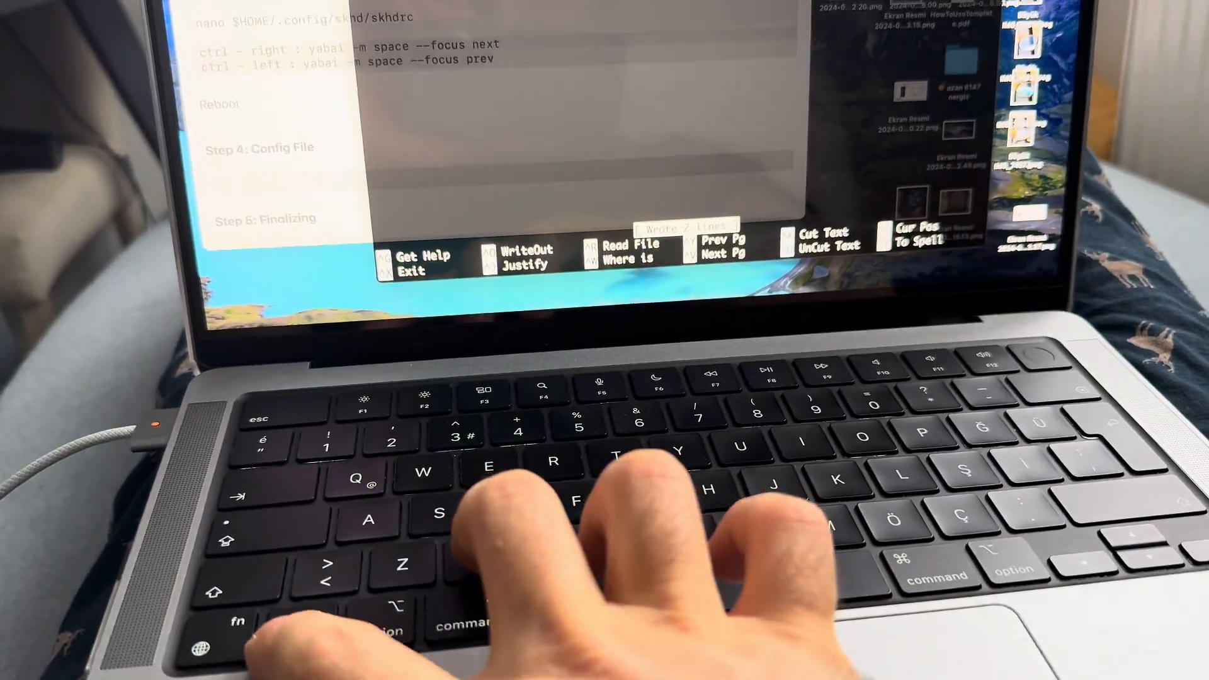
pyautogui.press('ctrl+x')
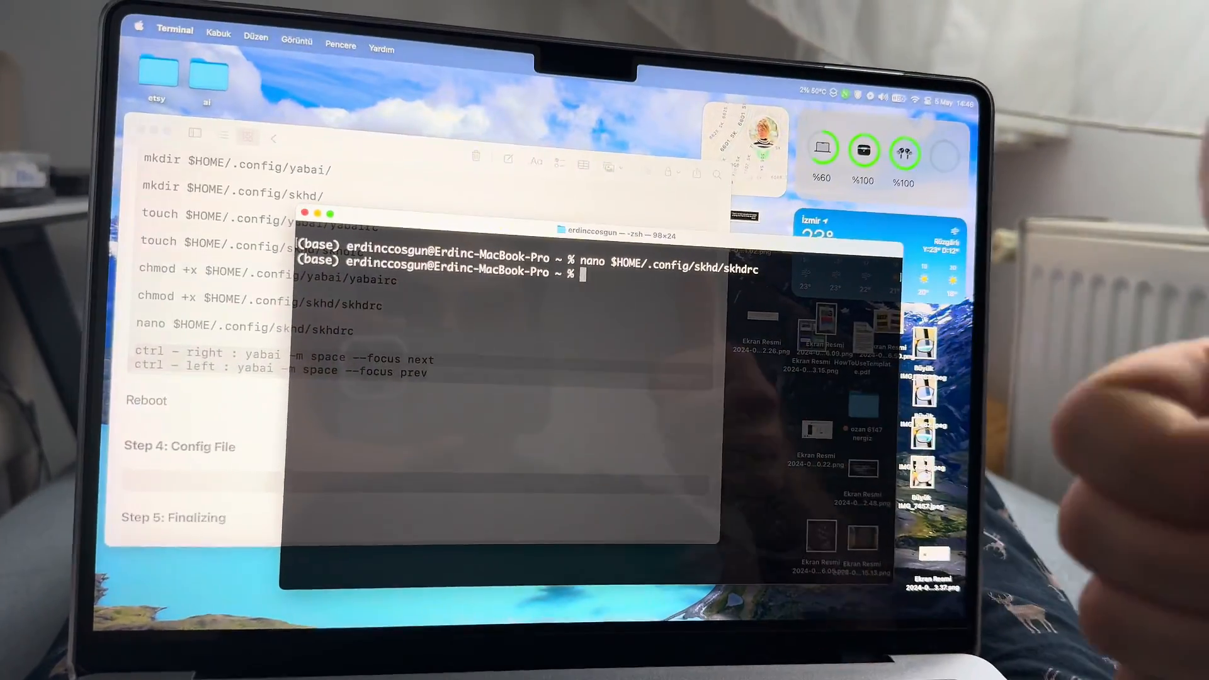
# Restart the Mac from the Apple menu and bring the Notes guide back up after login
pyautogui.click(140, 29)
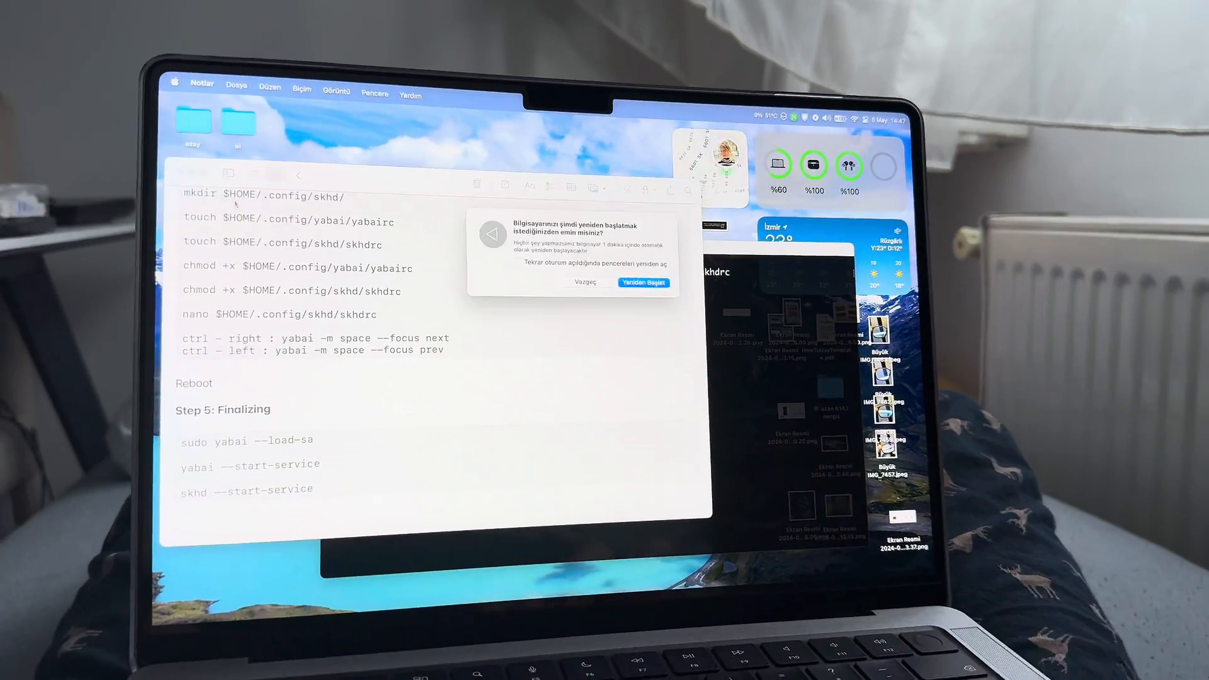
pyautogui.click(644, 282)
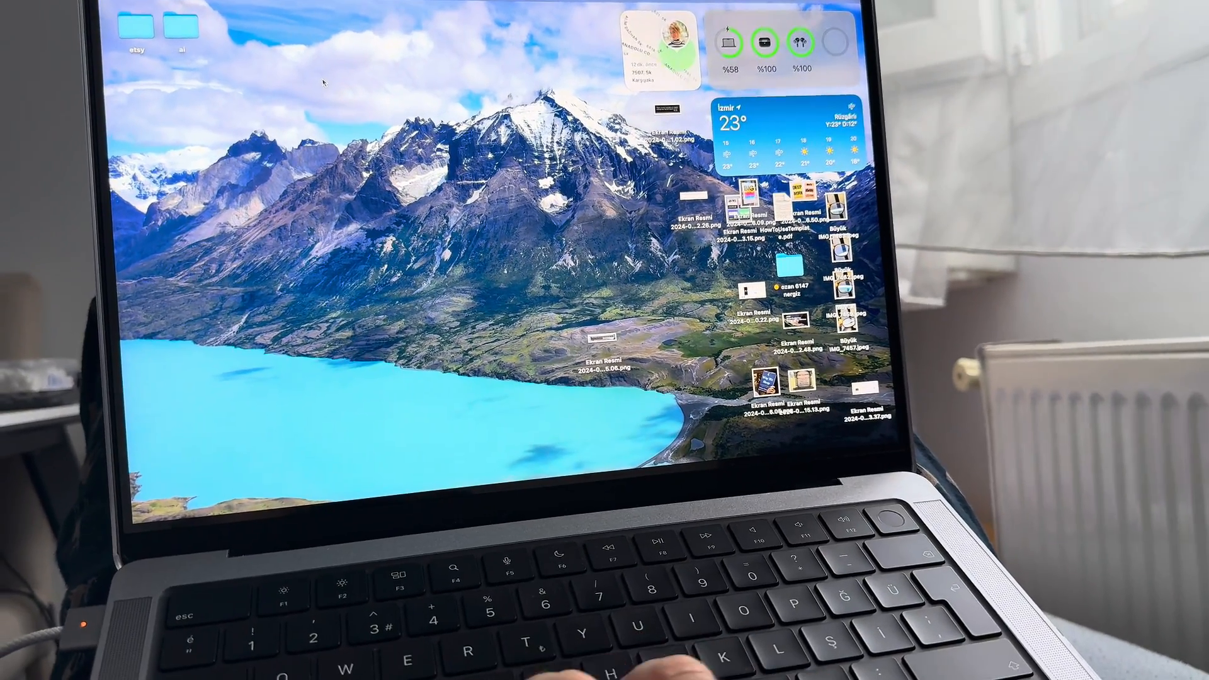
pyautogui.click(707, 484)
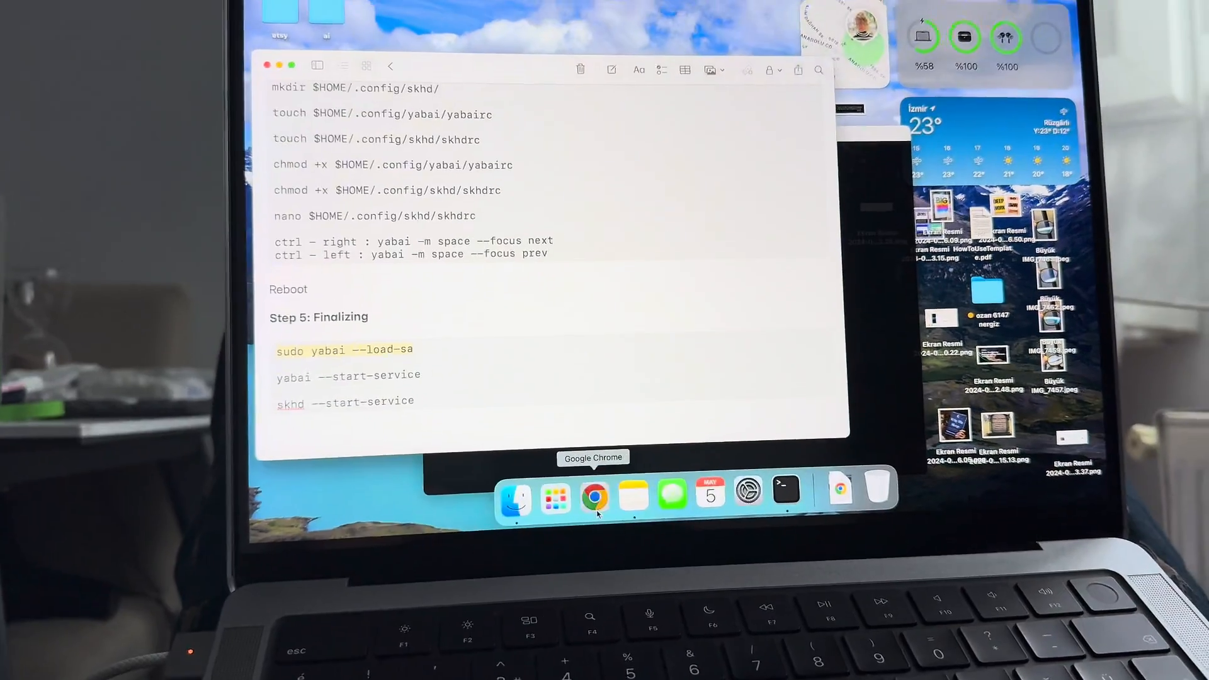
# Run sudo yabai --load-sa in a new Terminal session and submit the administrator password
pyautogui.click(594, 494)
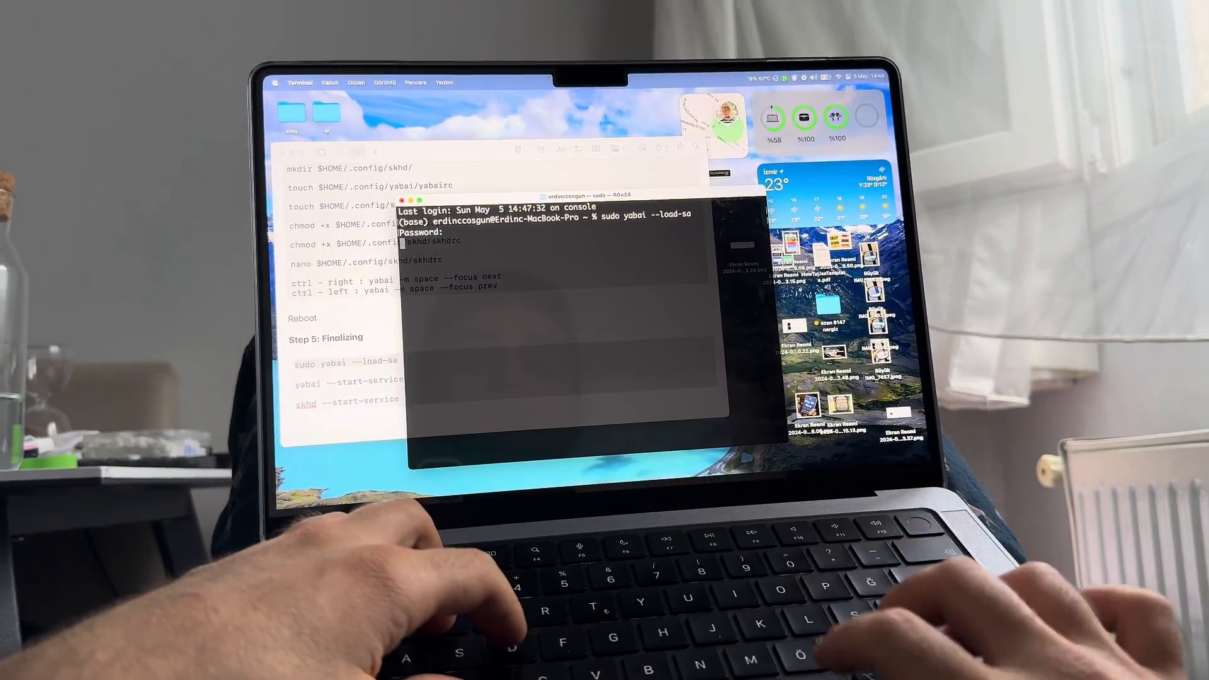
pyautogui.press('Return')
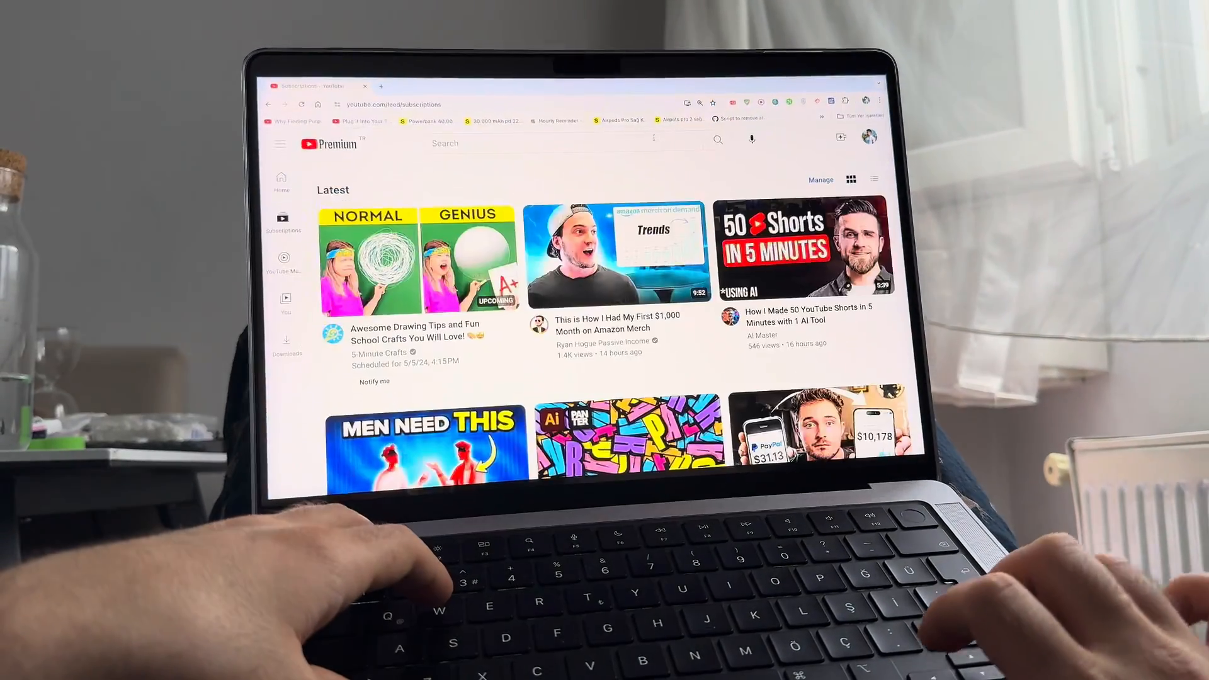
# Switch Chrome to the GitHub Gist tab with the Watch Later removal script
pyautogui.click(739, 118)
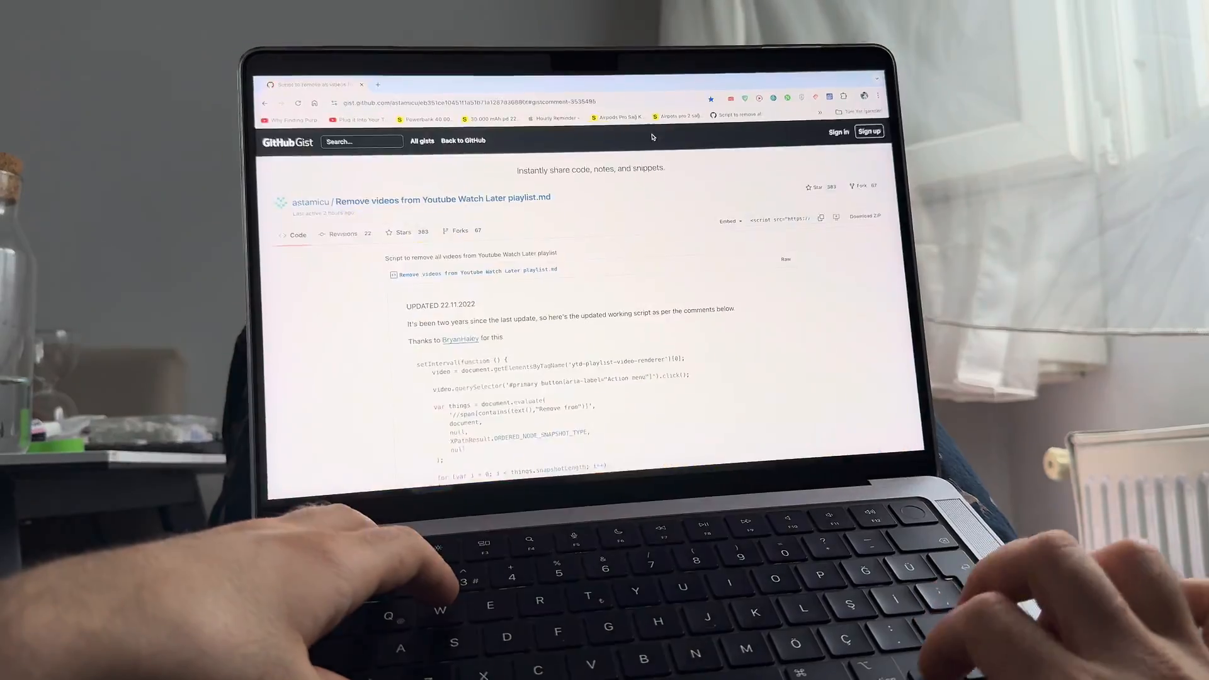